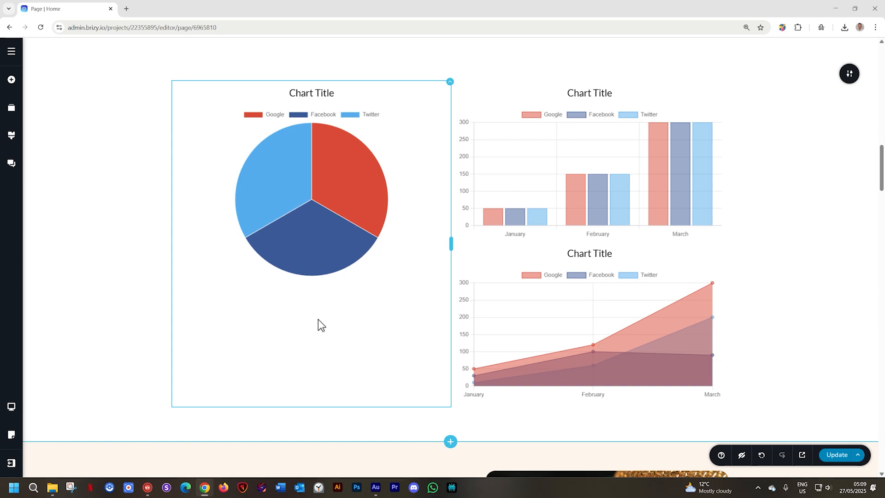
- Place a new Chart element below the existing pie chart in the left column
{"action": "left_click", "coordinate": [773, 228]}
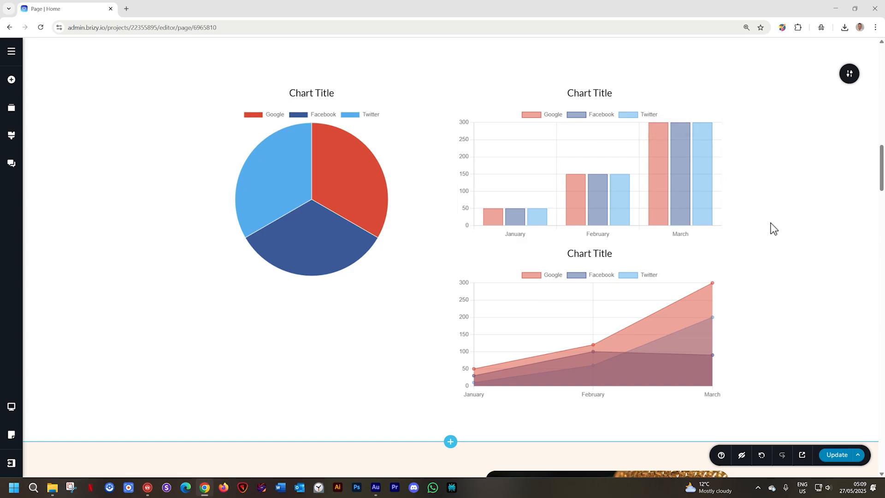
{"action": "mouse_move", "coordinate": [750, 232]}
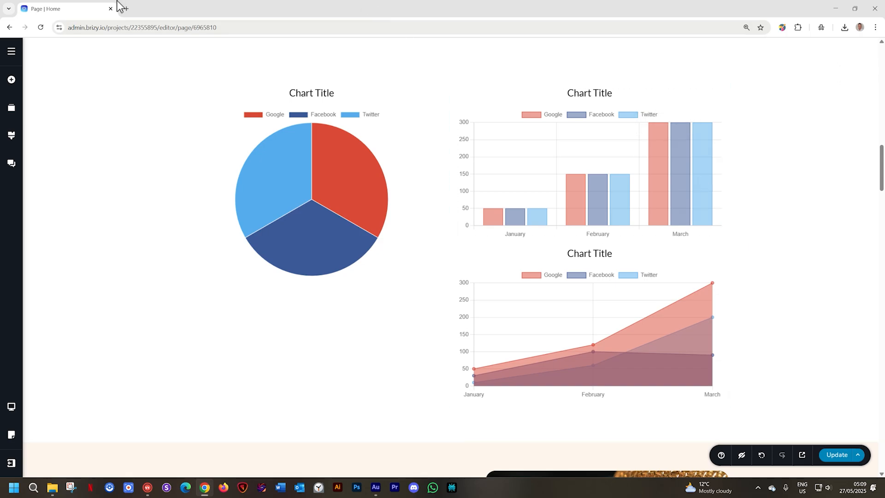
{"action": "mouse_move", "coordinate": [11, 79]}
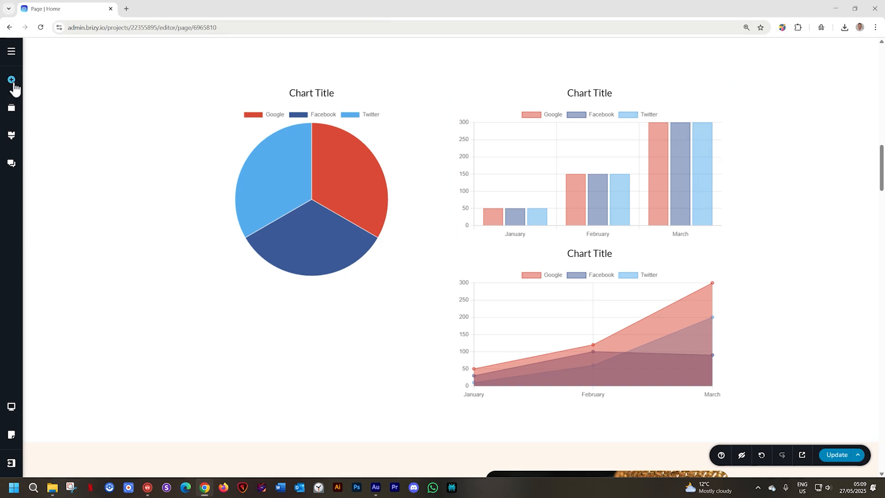
{"action": "left_click", "coordinate": [11, 80]}
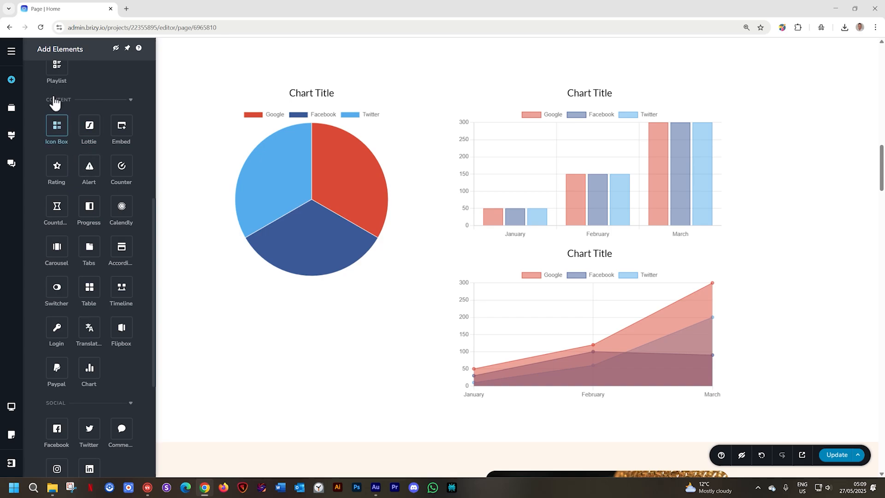
{"action": "left_click", "coordinate": [89, 370]}
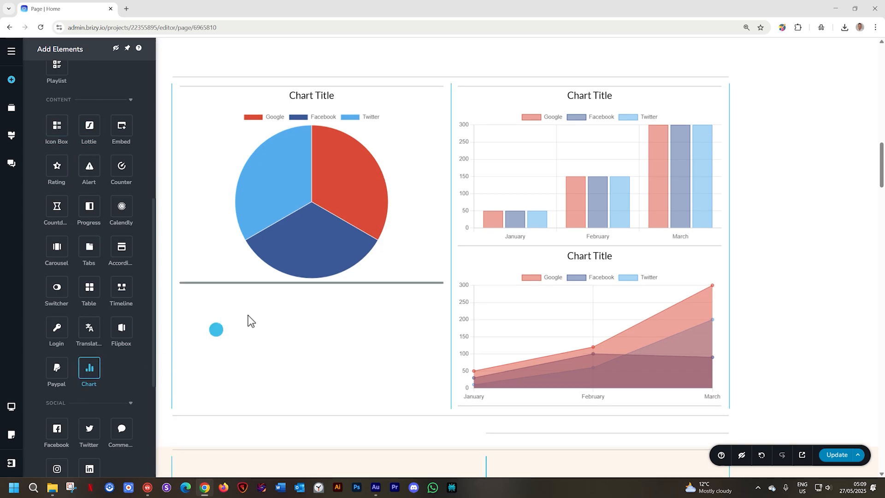
{"action": "scroll", "scroll_direction": "down", "scroll_amount": 3}
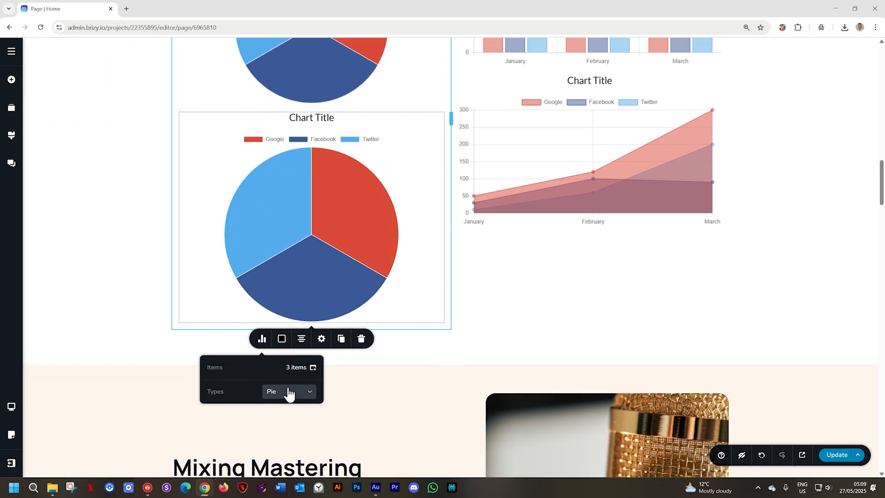
{"action": "left_click", "coordinate": [288, 391]}
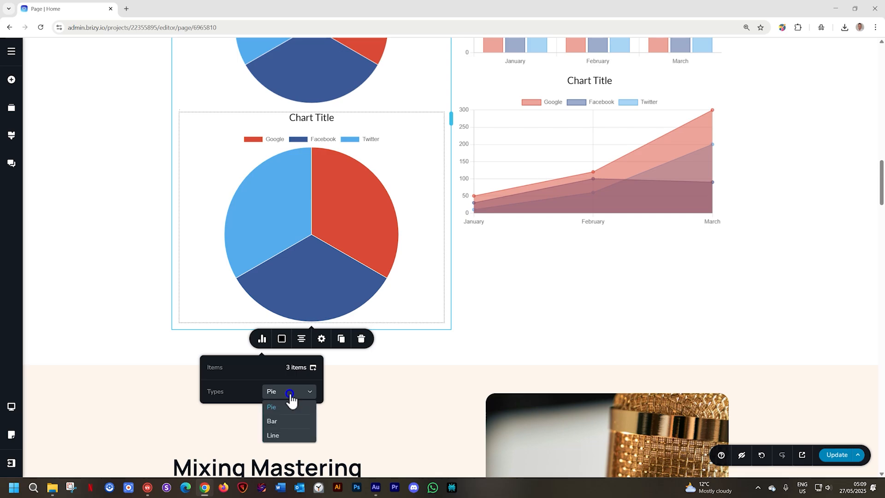
{"action": "left_click", "coordinate": [272, 421]}
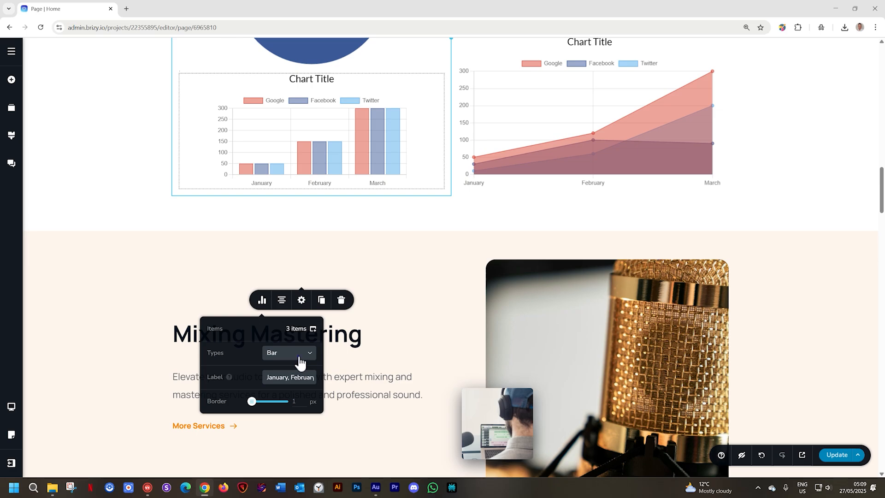
{"action": "left_click", "coordinate": [289, 352]}
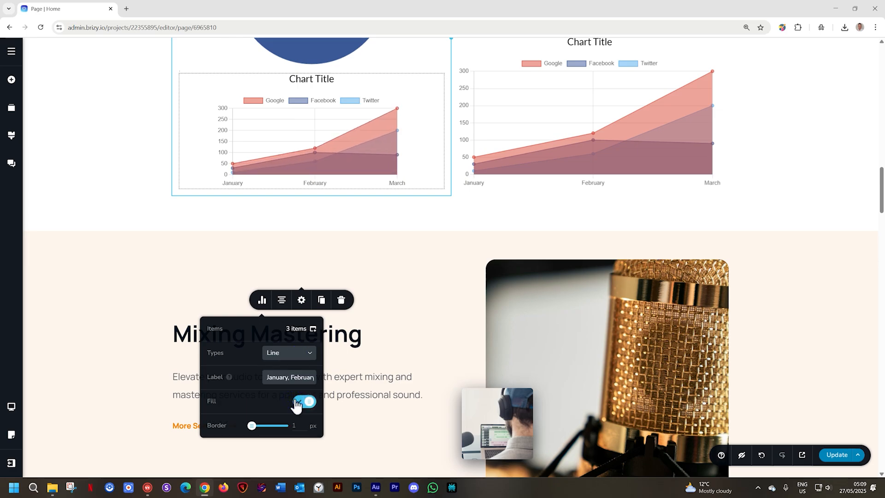
{"action": "left_click", "coordinate": [304, 401]}
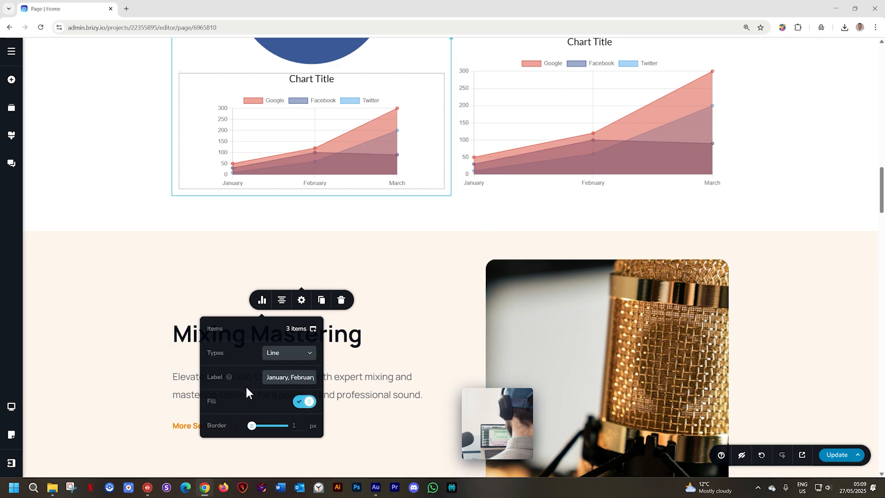
{"action": "left_click", "coordinate": [288, 352]}
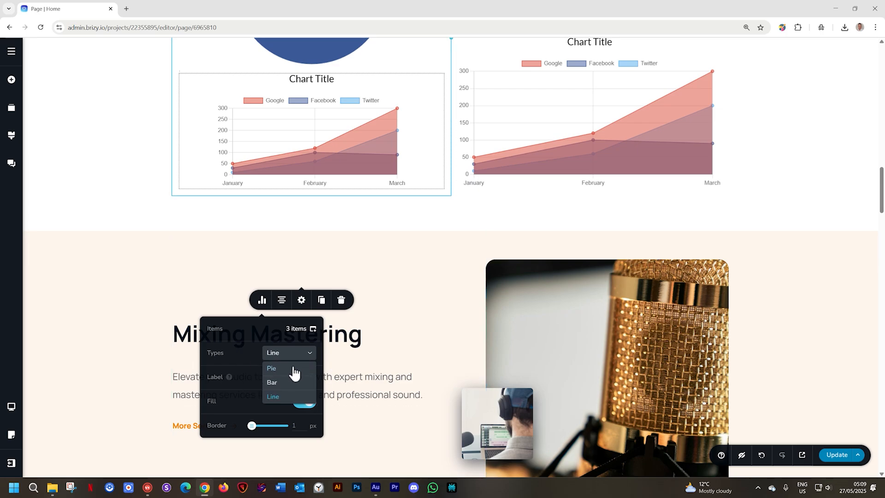
{"action": "left_click", "coordinate": [271, 368]}
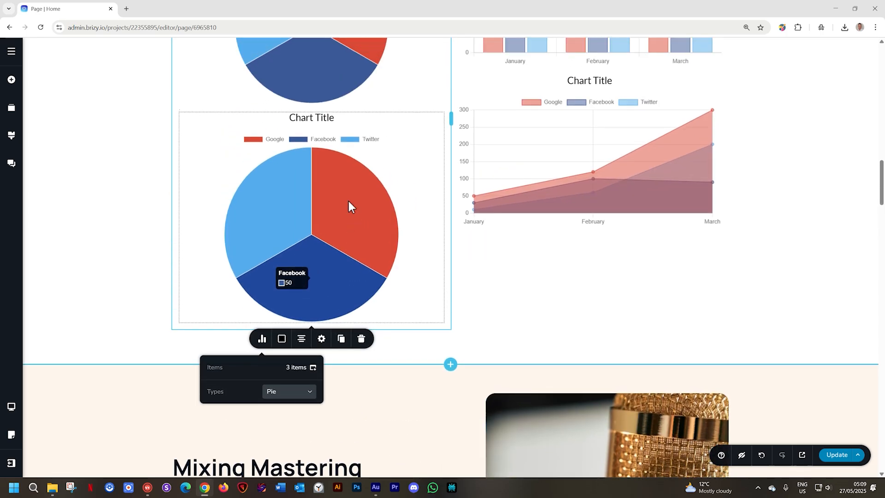
{"action": "mouse_move", "coordinate": [207, 373]}
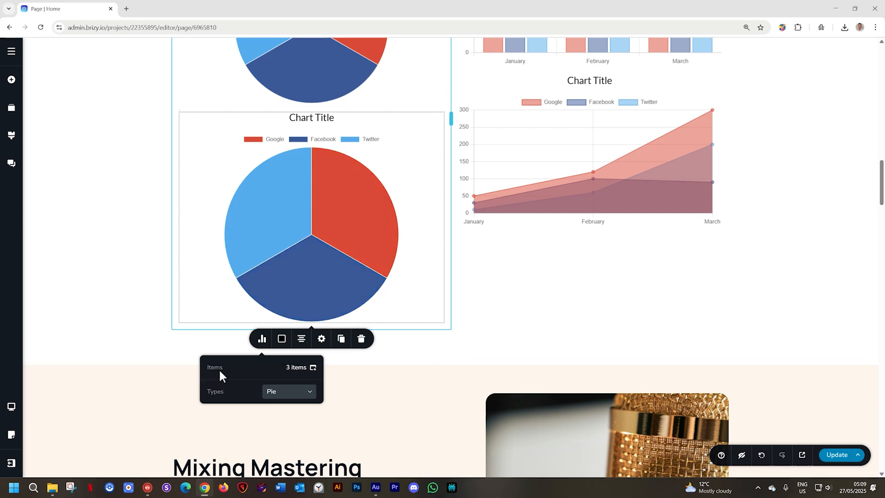
- Make the first pie item yellow-green, renamed 'My Number 1' with value 32
{"action": "left_click", "coordinate": [313, 368]}
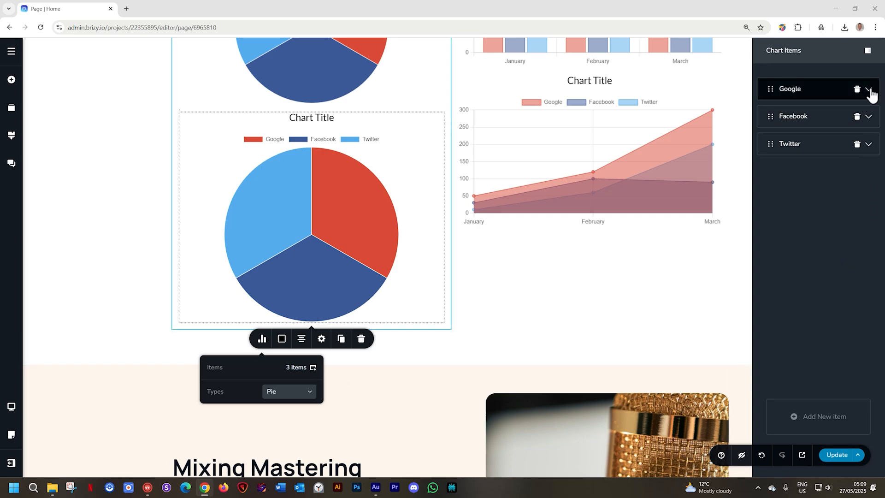
{"action": "left_click", "coordinate": [868, 88]}
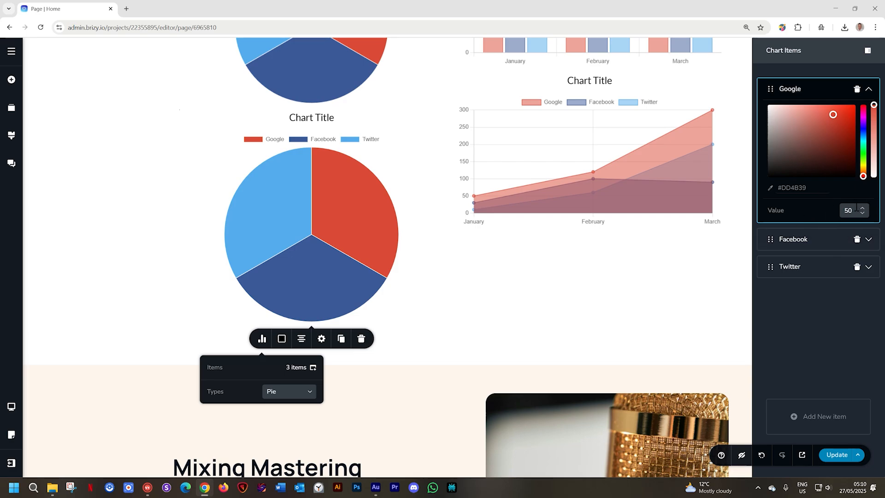
{"action": "mouse_move", "coordinate": [824, 128]}
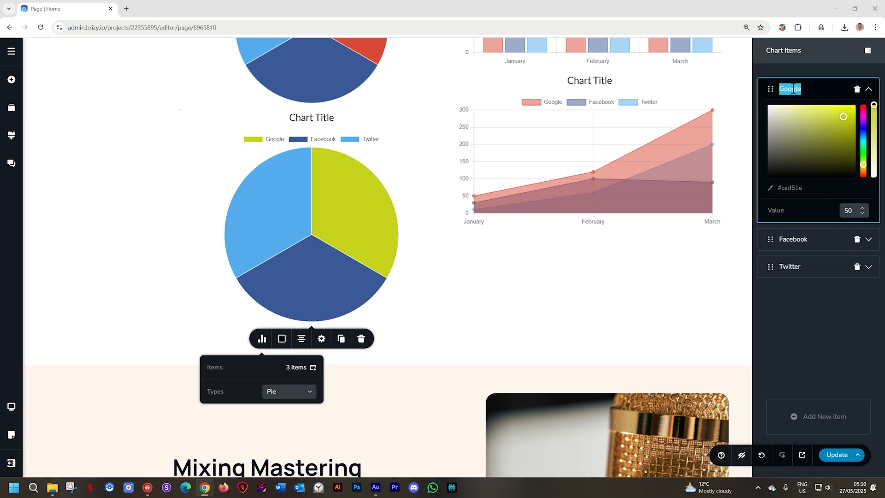
{"action": "type", "text": "My Nom"}
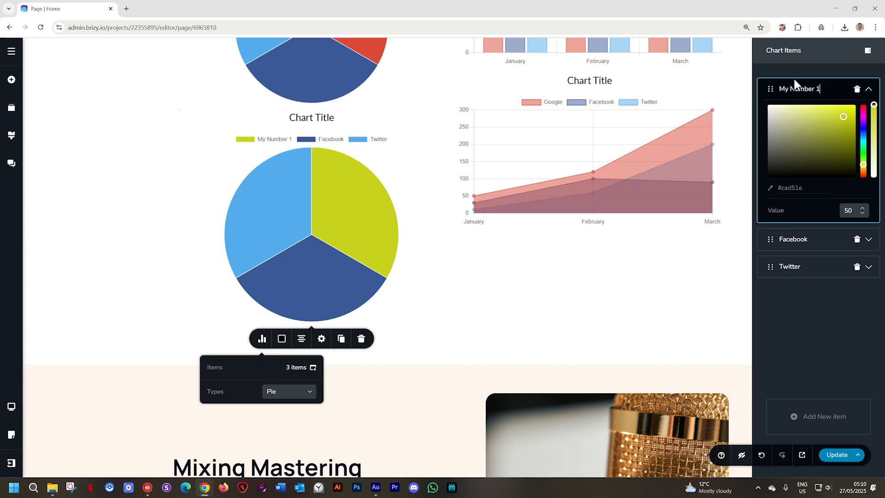
{"action": "mouse_move", "coordinate": [773, 170]}
{"action": "type", "text": "32"}
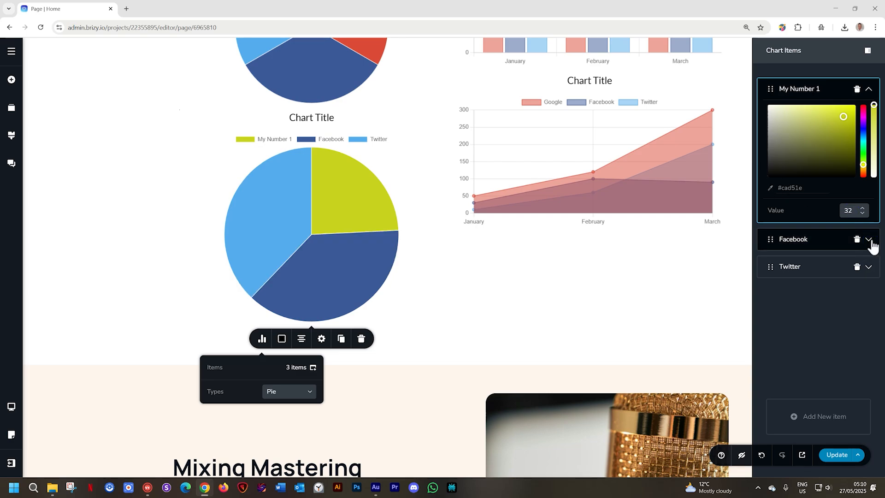
- Set the Facebook item's value to 12
{"action": "left_click", "coordinate": [869, 239]}
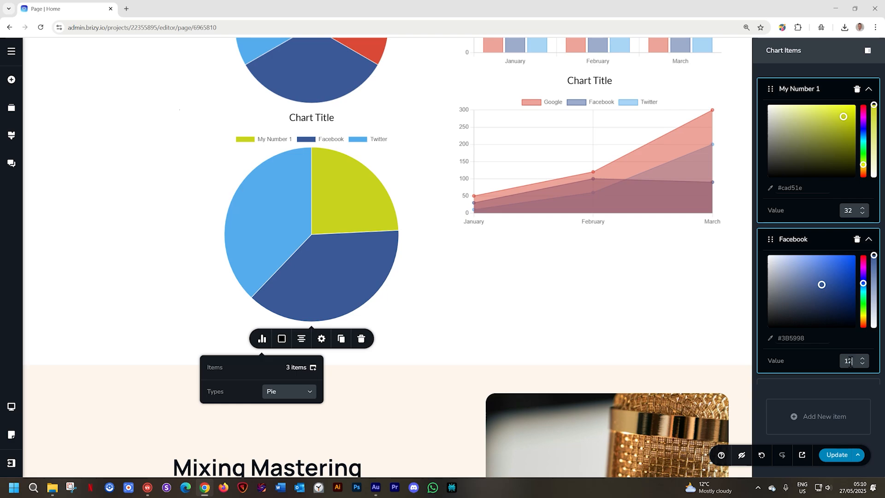
{"action": "type", "text": "2"}
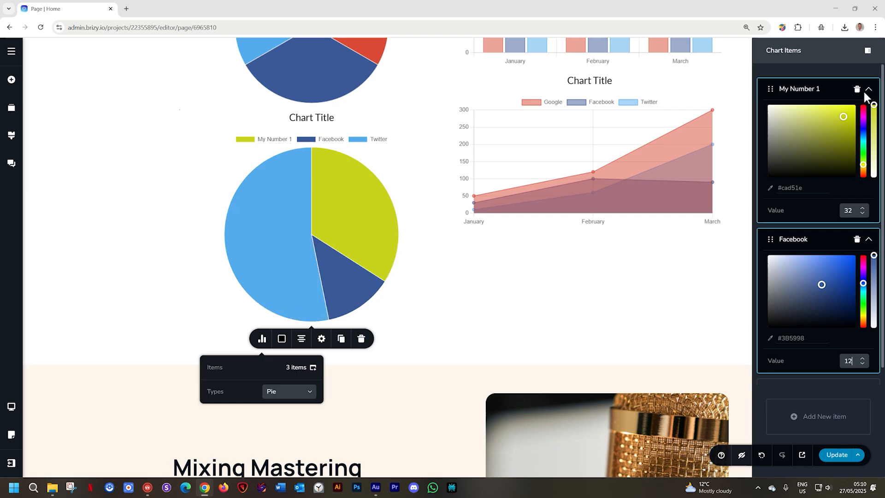
{"action": "left_click", "coordinate": [869, 89]}
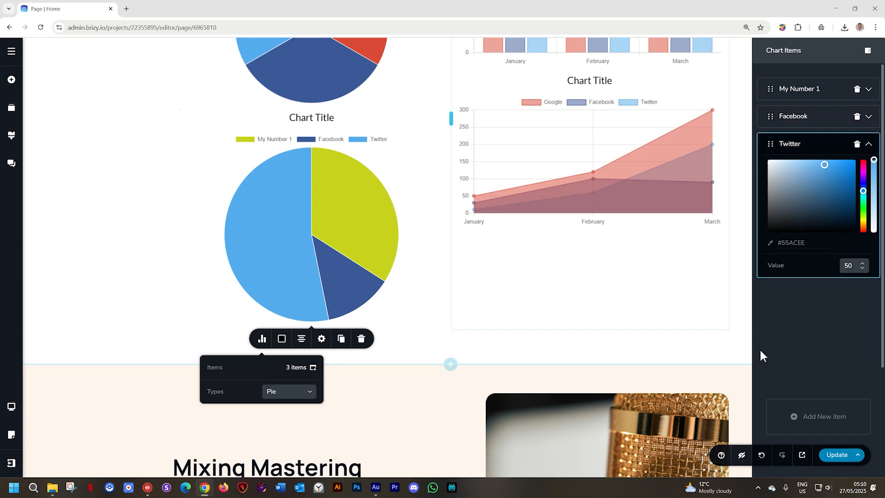
{"action": "mouse_move", "coordinate": [311, 265]}
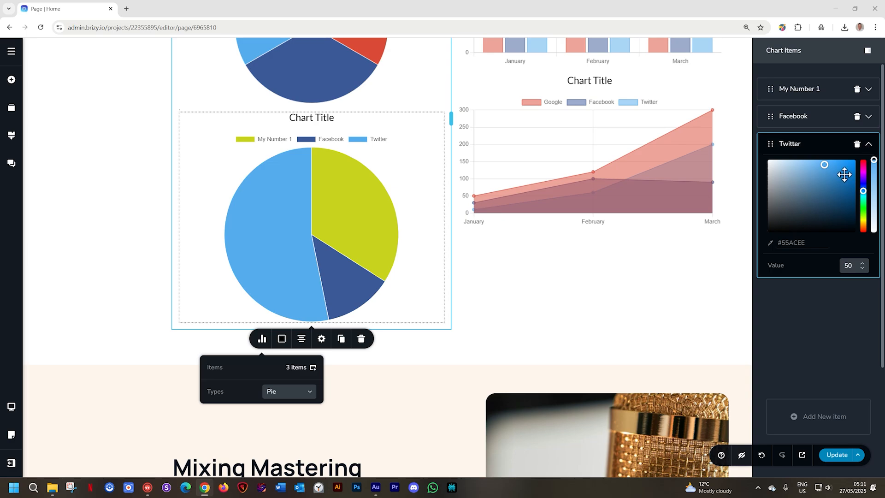
- Add a fourth chart item, Item 3, to the pie legend
{"action": "left_click", "coordinate": [818, 417]}
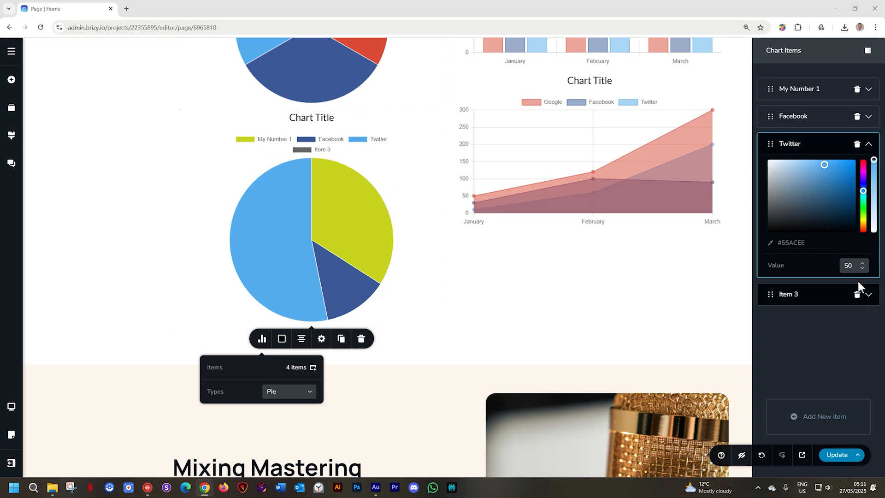
{"action": "left_click", "coordinate": [868, 294]}
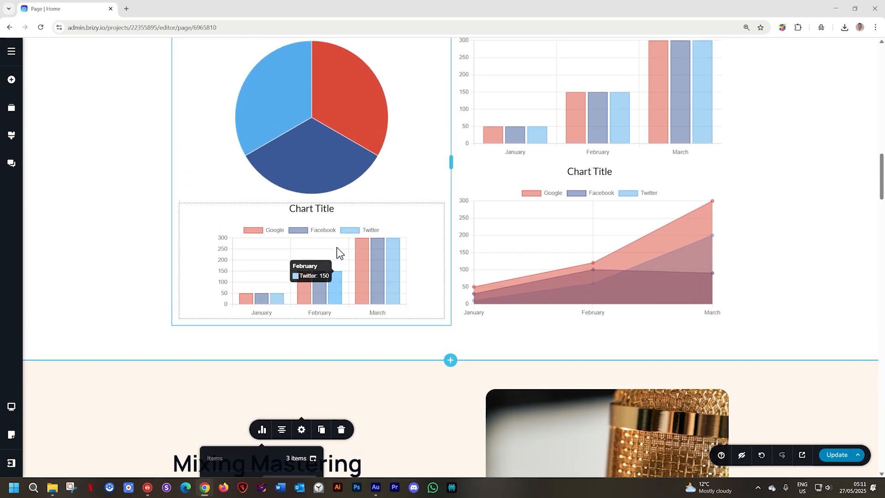
{"action": "mouse_move", "coordinate": [377, 255]}
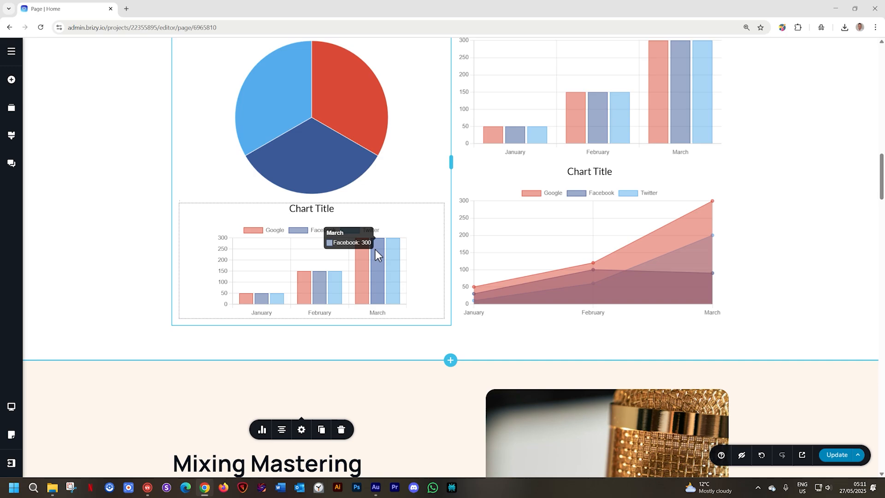
{"action": "mouse_move", "coordinate": [377, 274]}
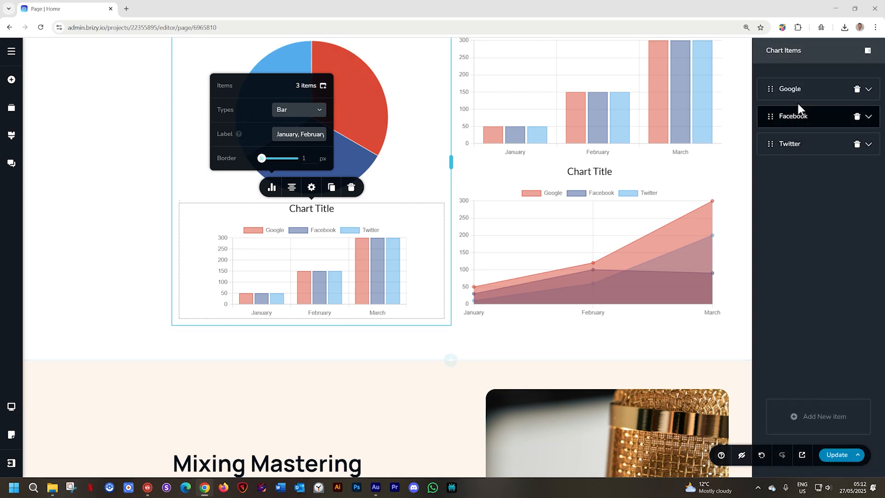
- Show the Google item's colour and values 50, 150, 300 in the bar chart
{"action": "left_click", "coordinate": [789, 89]}
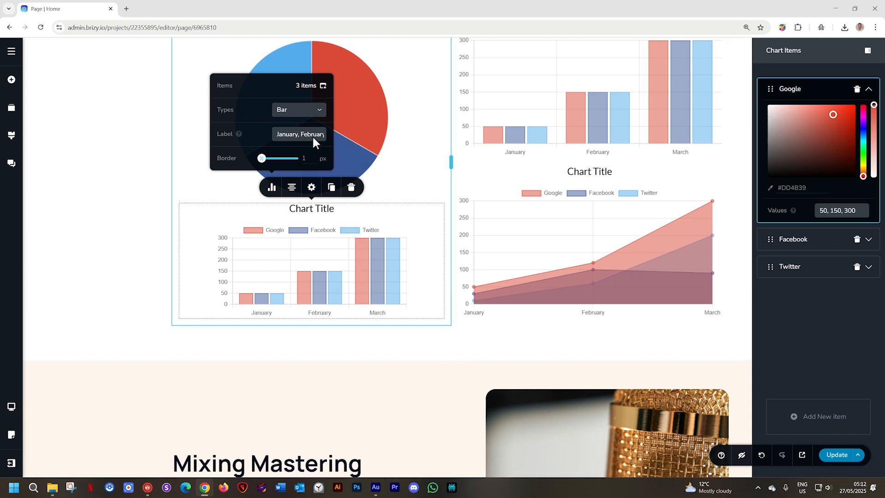
{"action": "left_click", "coordinate": [299, 85]}
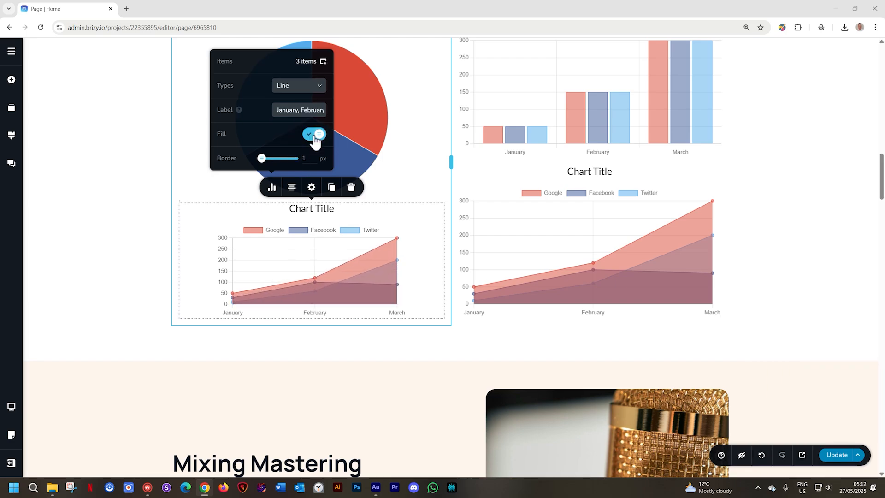
- Toggle the line chart's Fill off and back on, keeping filled areas
{"action": "left_click", "coordinate": [313, 135]}
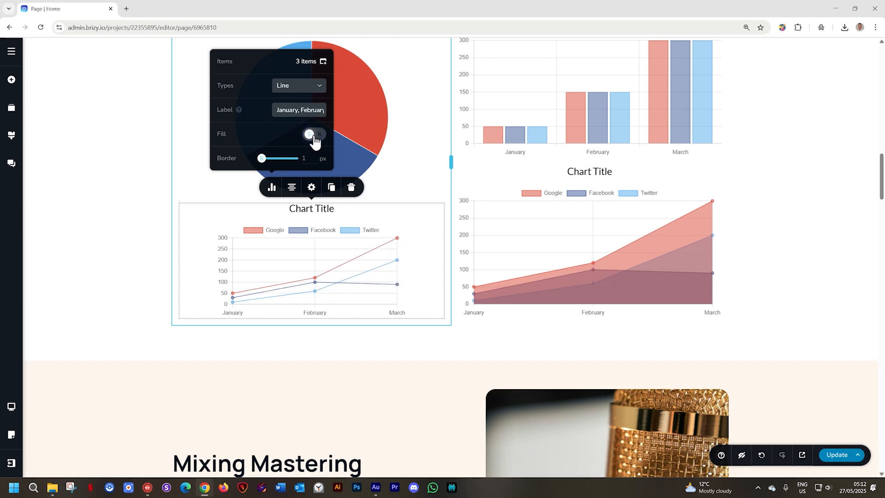
{"action": "left_click", "coordinate": [313, 134]}
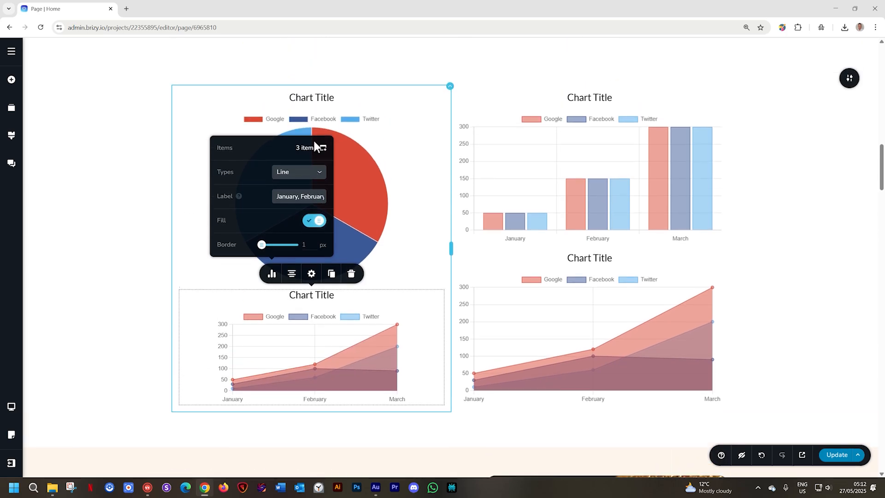